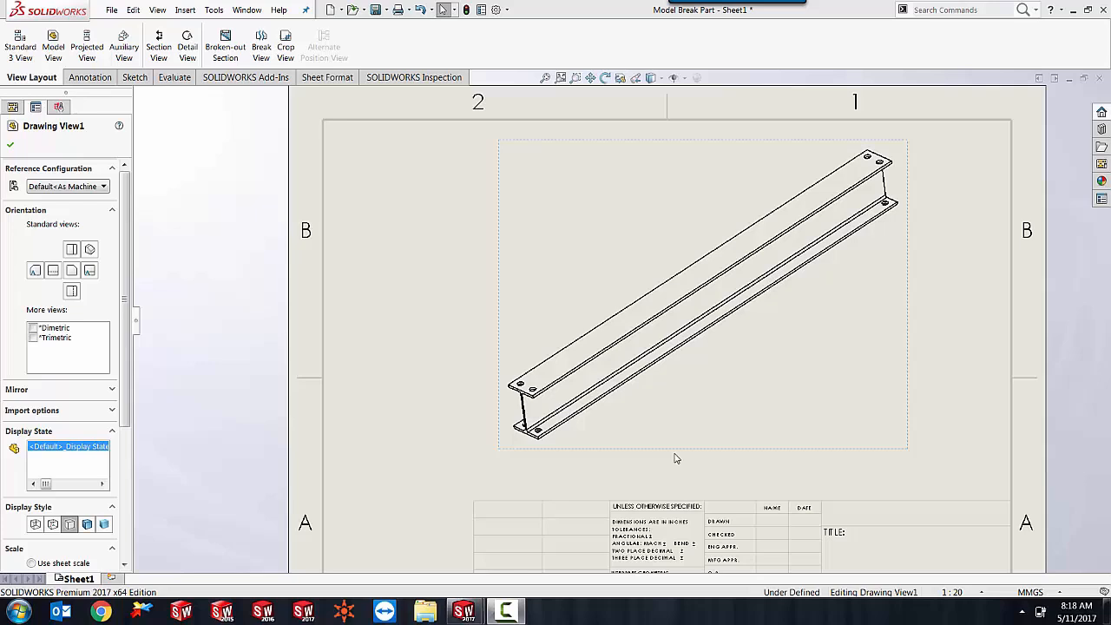
{"action": "mouse_move", "coordinate": [685, 464]}
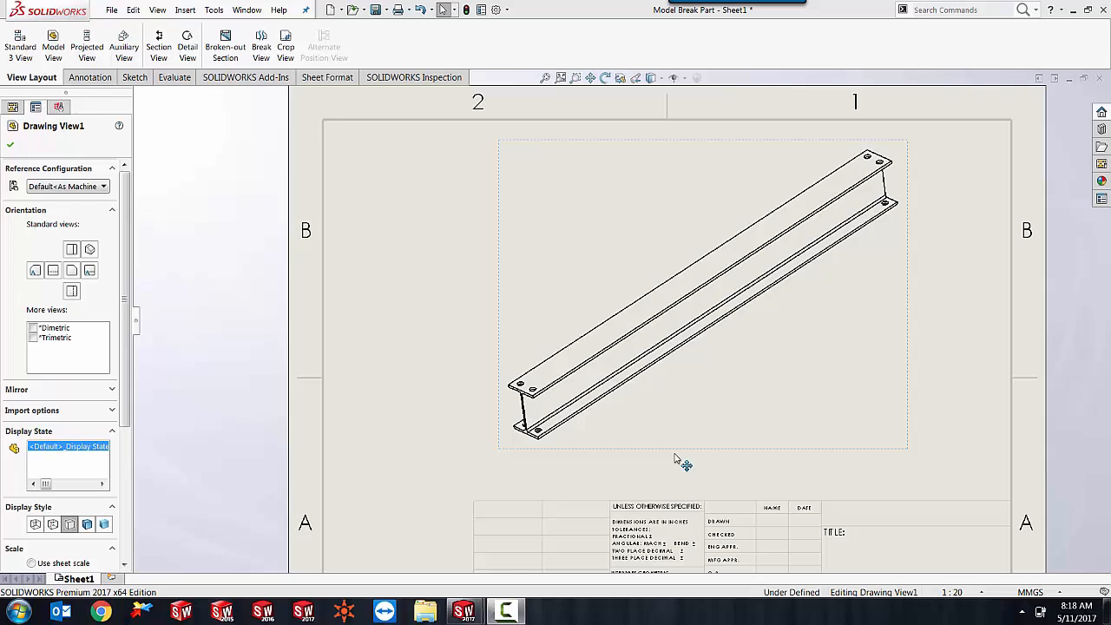
{"action": "mouse_move", "coordinate": [684, 462]}
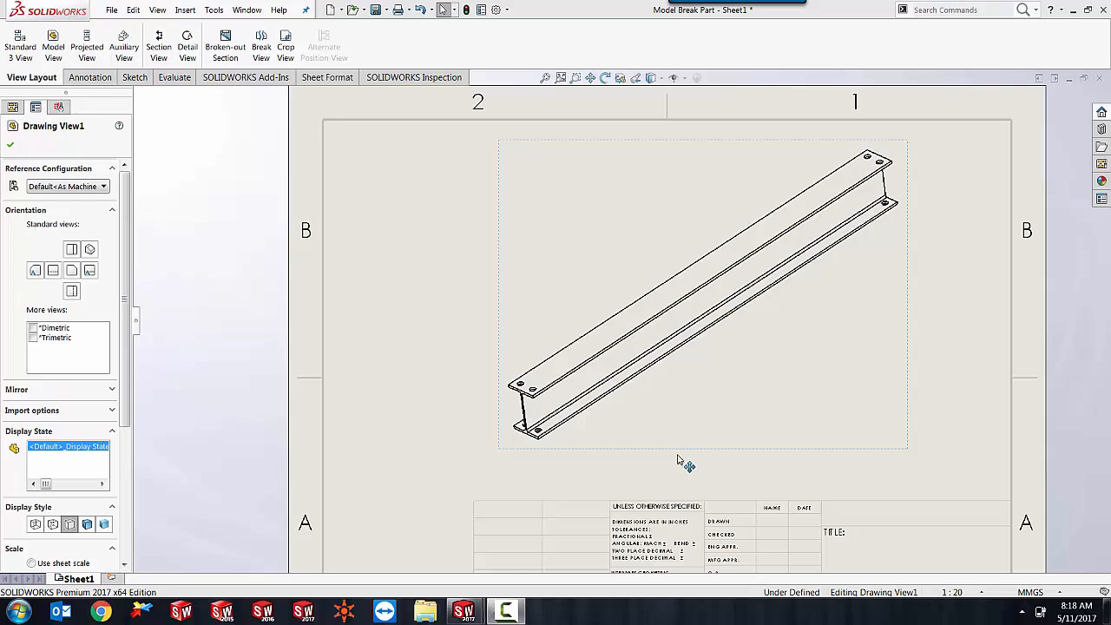
{"action": "mouse_move", "coordinate": [699, 353]}
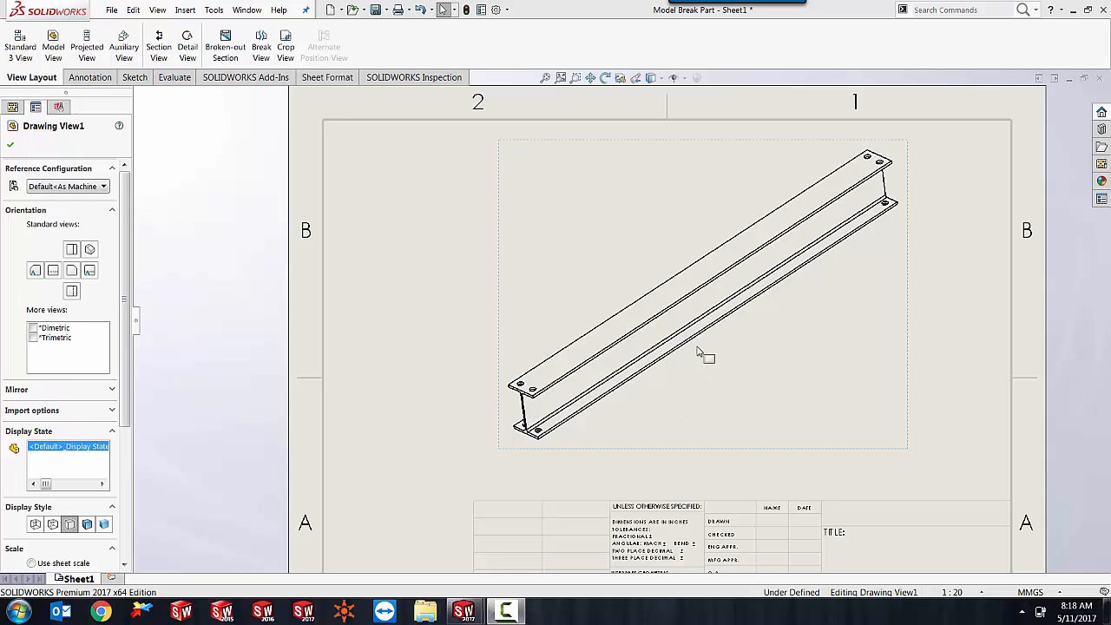
{"action": "mouse_move", "coordinate": [675, 494]}
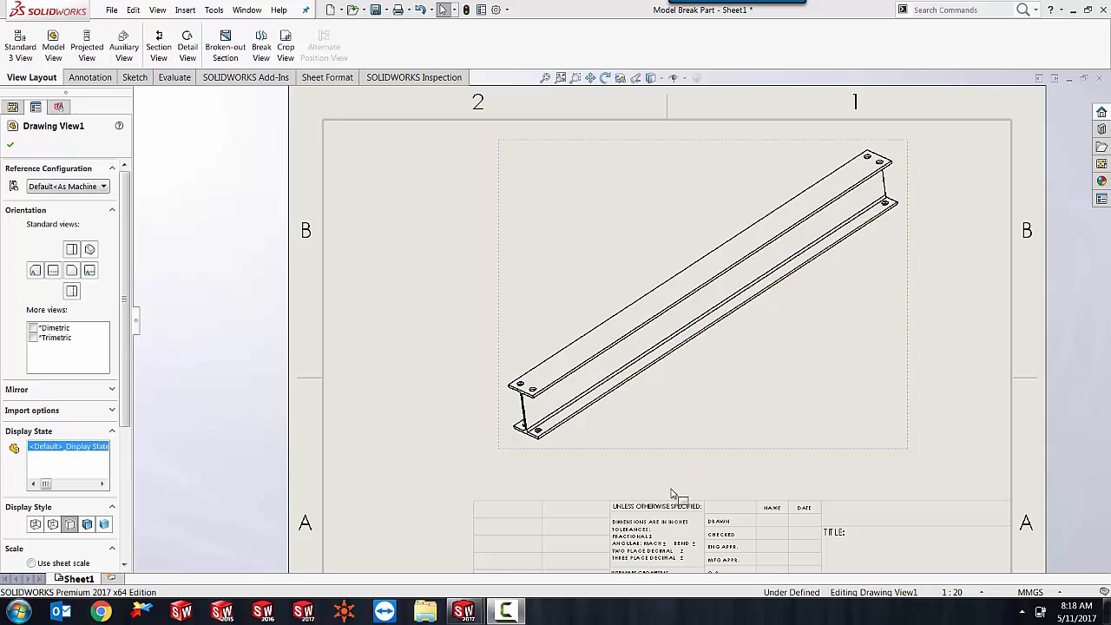
{"action": "mouse_move", "coordinate": [590, 434]}
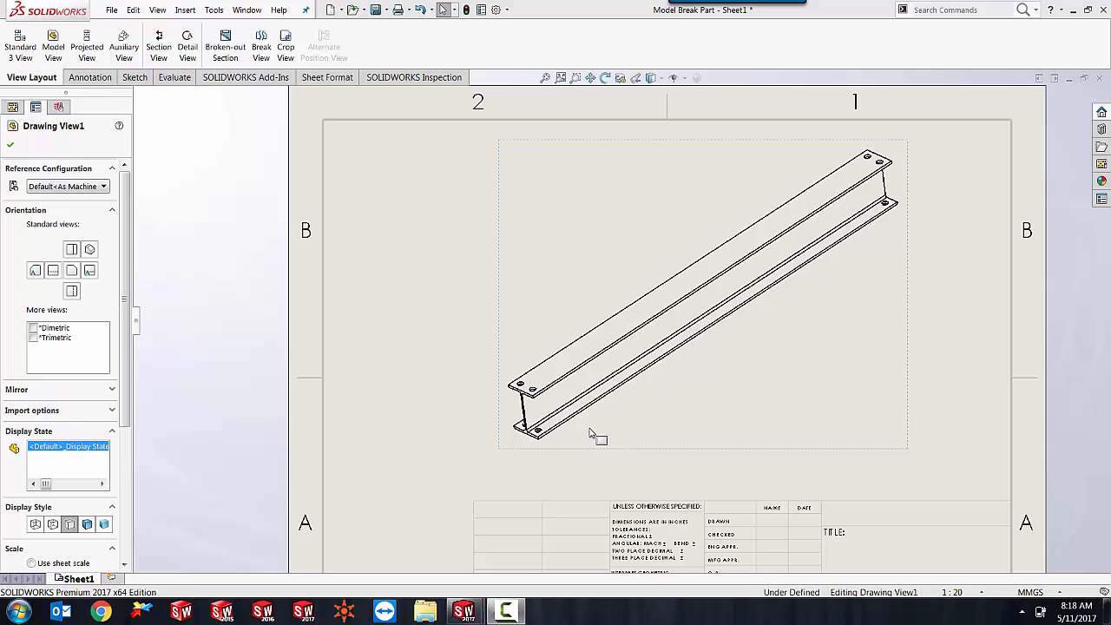
{"action": "mouse_move", "coordinate": [777, 332]}
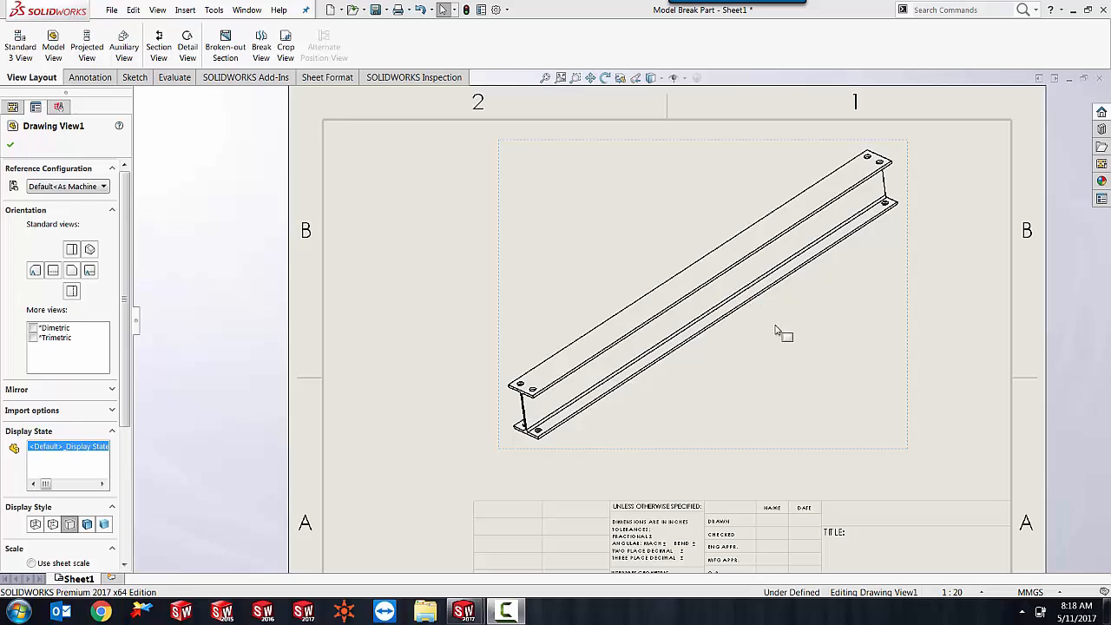
{"action": "mouse_move", "coordinate": [261, 43]}
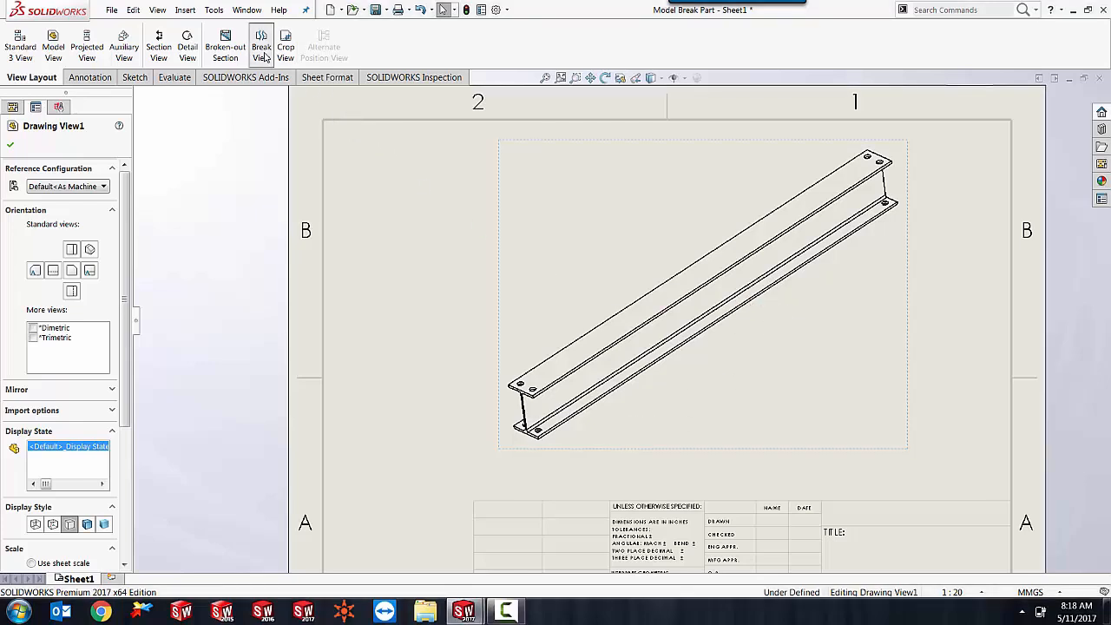
Leave the I-beam drawing and bring up the Model Break Part document from the Window menu
{"action": "left_click", "coordinate": [262, 43]}
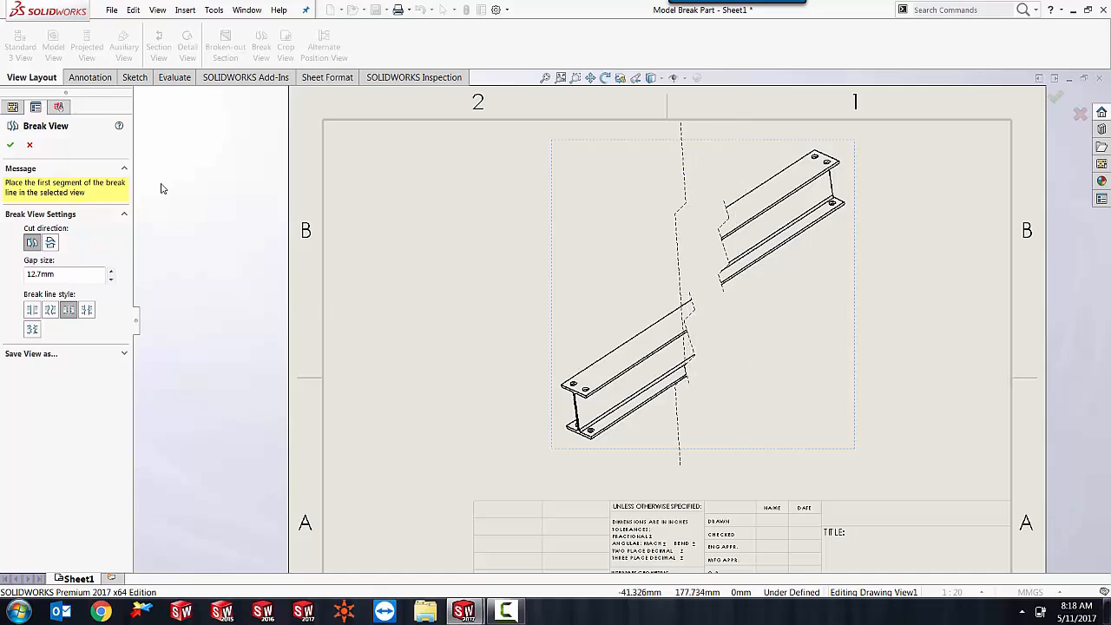
{"action": "mouse_move", "coordinate": [740, 332]}
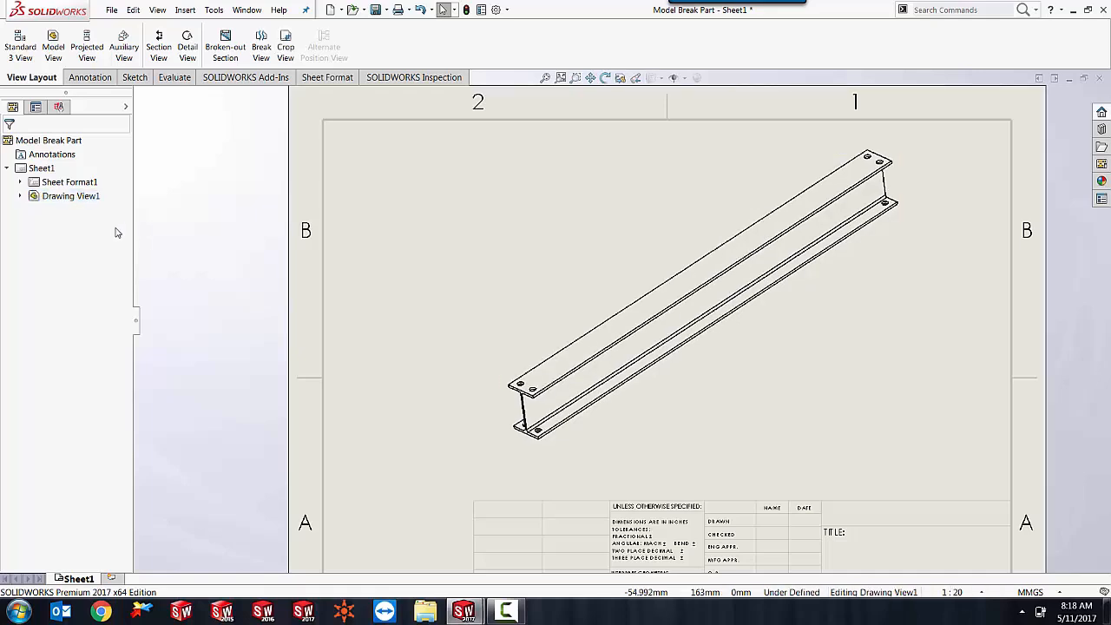
{"action": "left_click", "coordinate": [246, 9]}
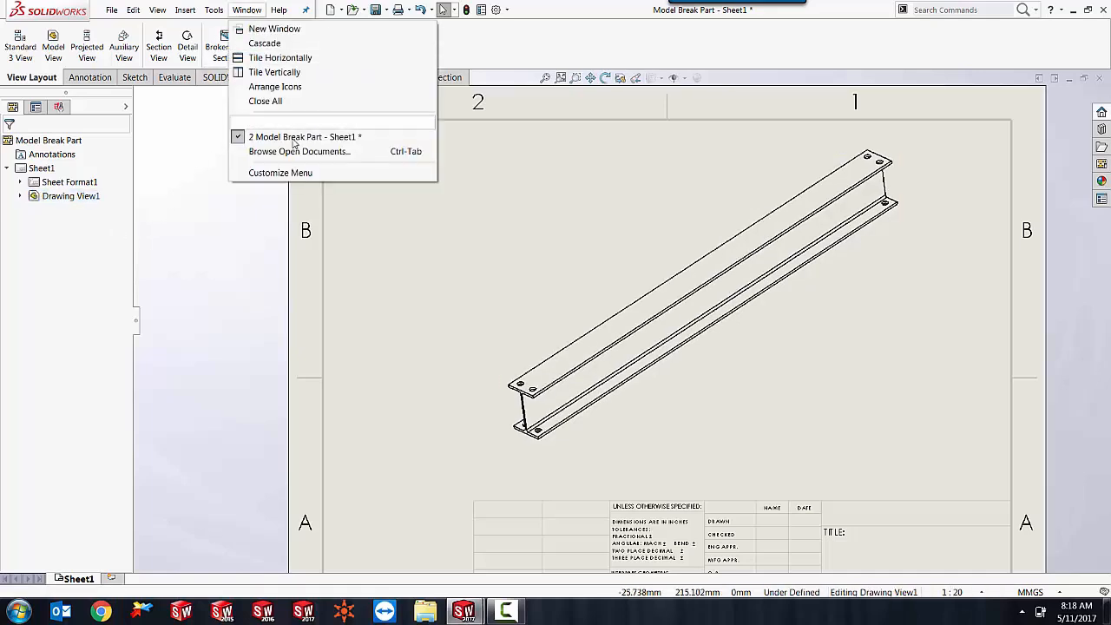
{"action": "left_click", "coordinate": [299, 151]}
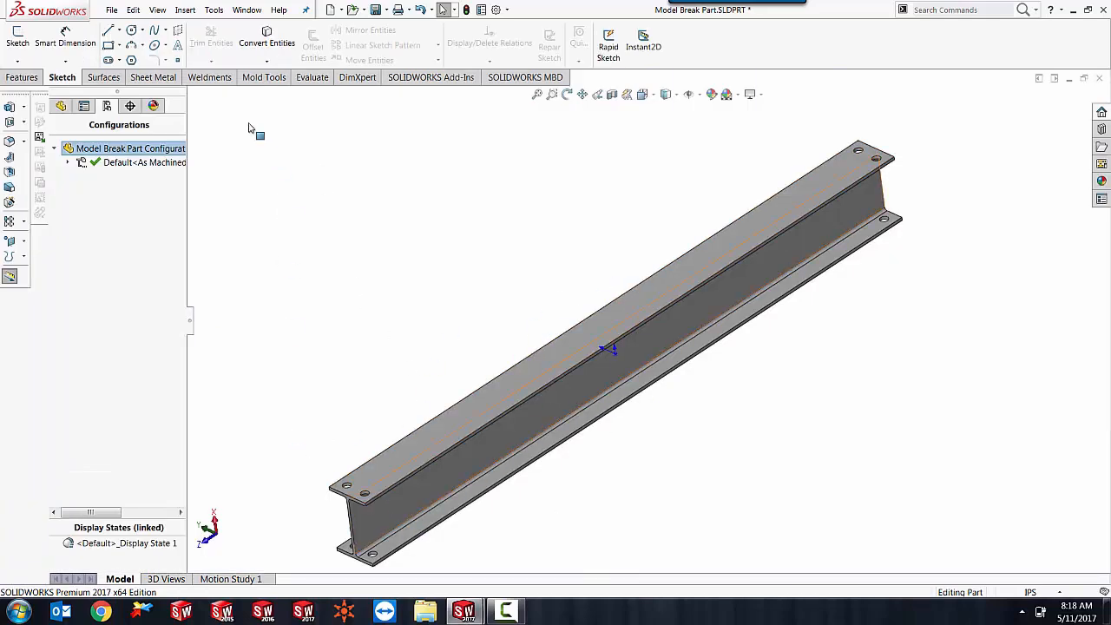
{"action": "left_click", "coordinate": [184, 10]}
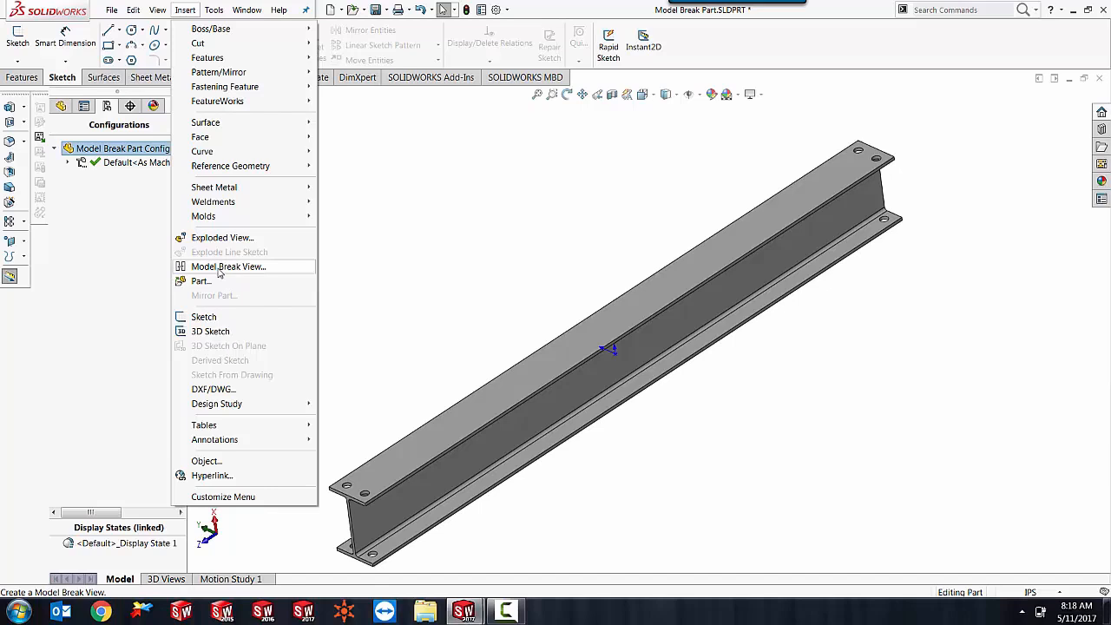
Insert a Model Break View with cut planes dragged near each beam end, 35.330 in apart
{"action": "left_click", "coordinate": [229, 266]}
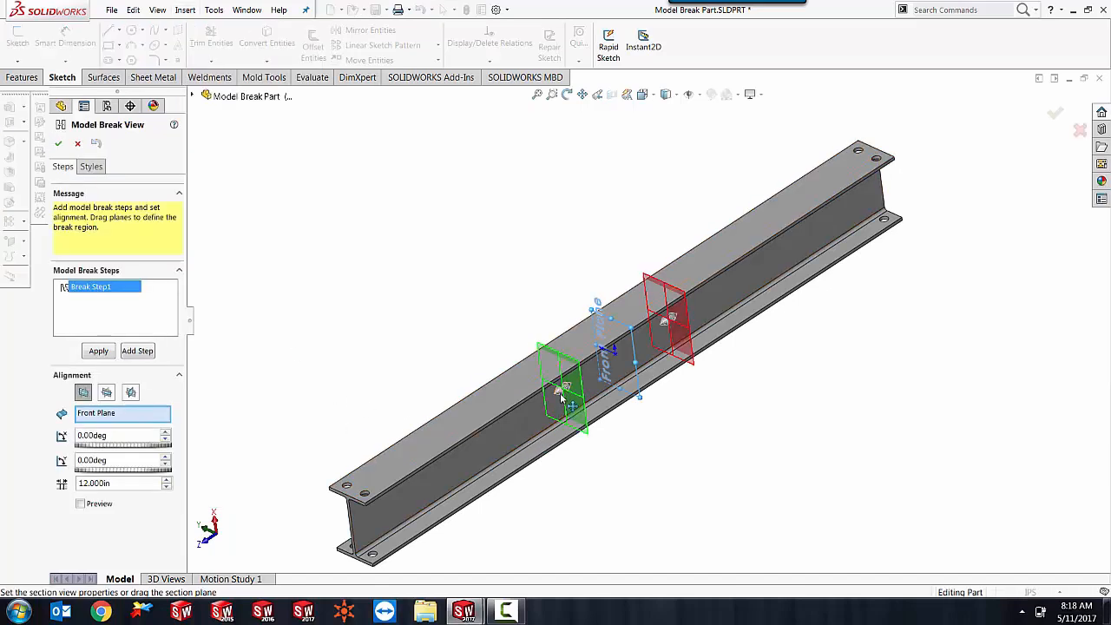
{"action": "left_click_drag", "start_coordinate": [564, 390], "coordinate": [486, 438]}
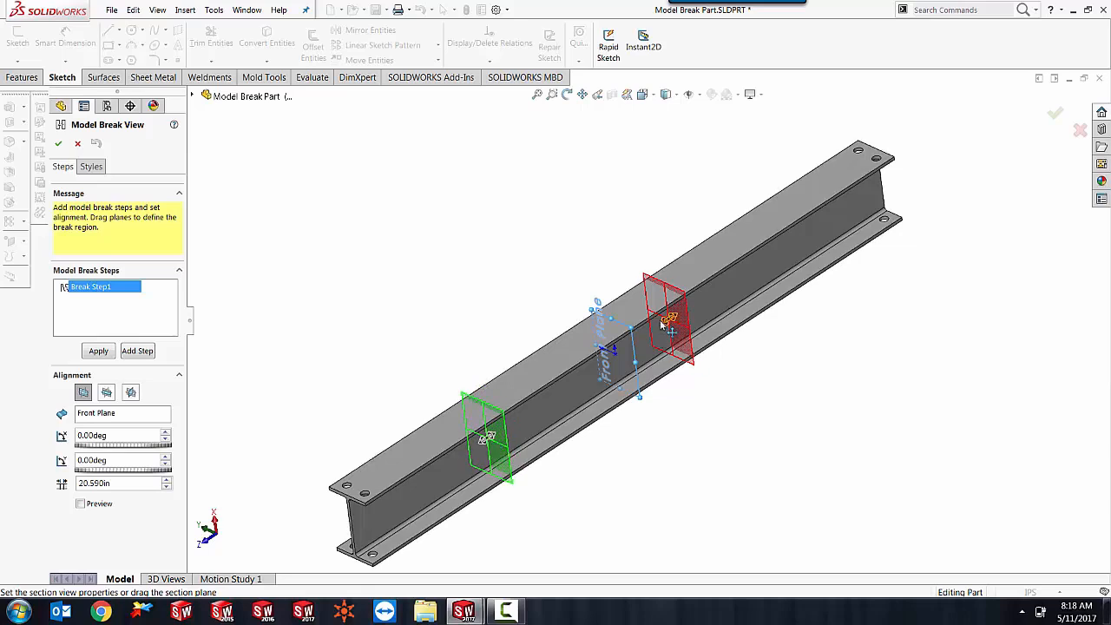
{"action": "left_click_drag", "start_coordinate": [668, 325], "coordinate": [799, 243]}
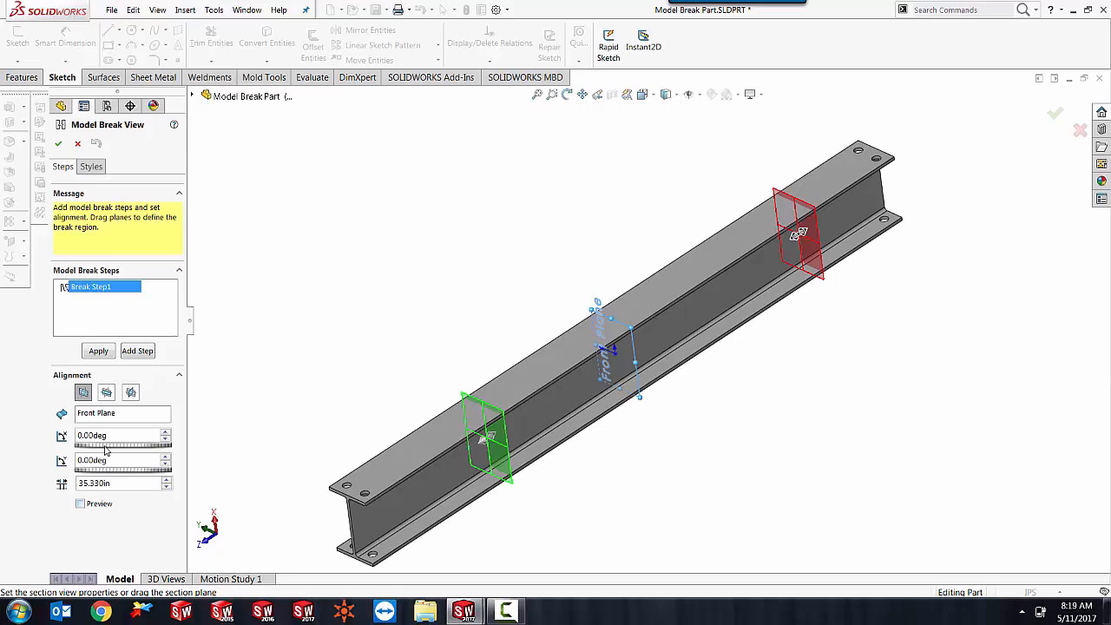
{"action": "mouse_move", "coordinate": [96, 483]}
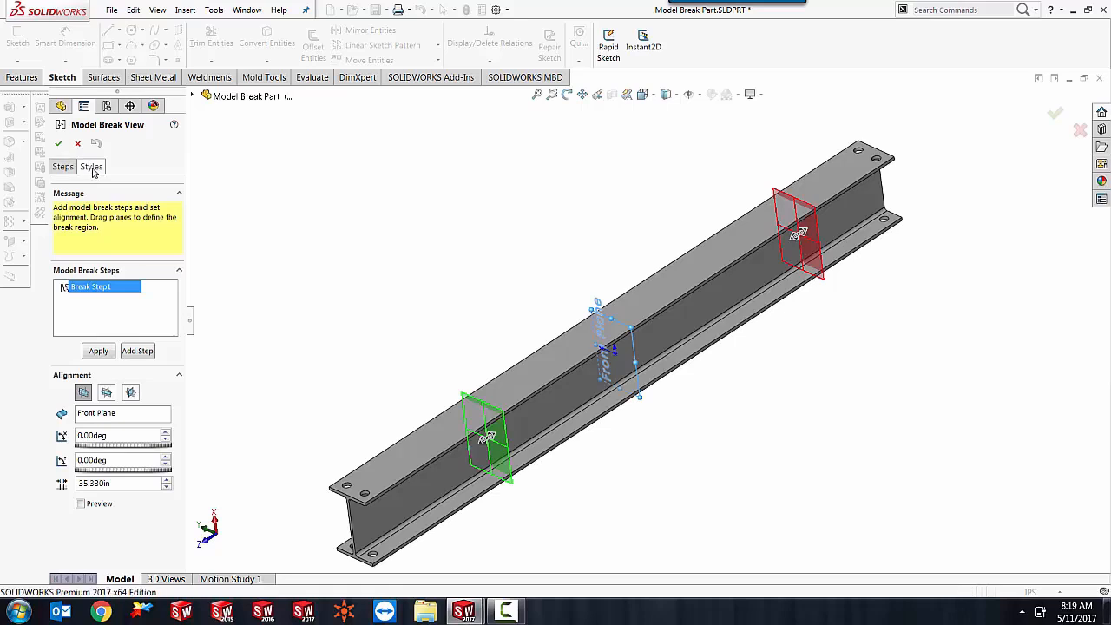
Apply the jagged break style with a 3.000 in gap and tune shape intensity
{"action": "left_click", "coordinate": [91, 166]}
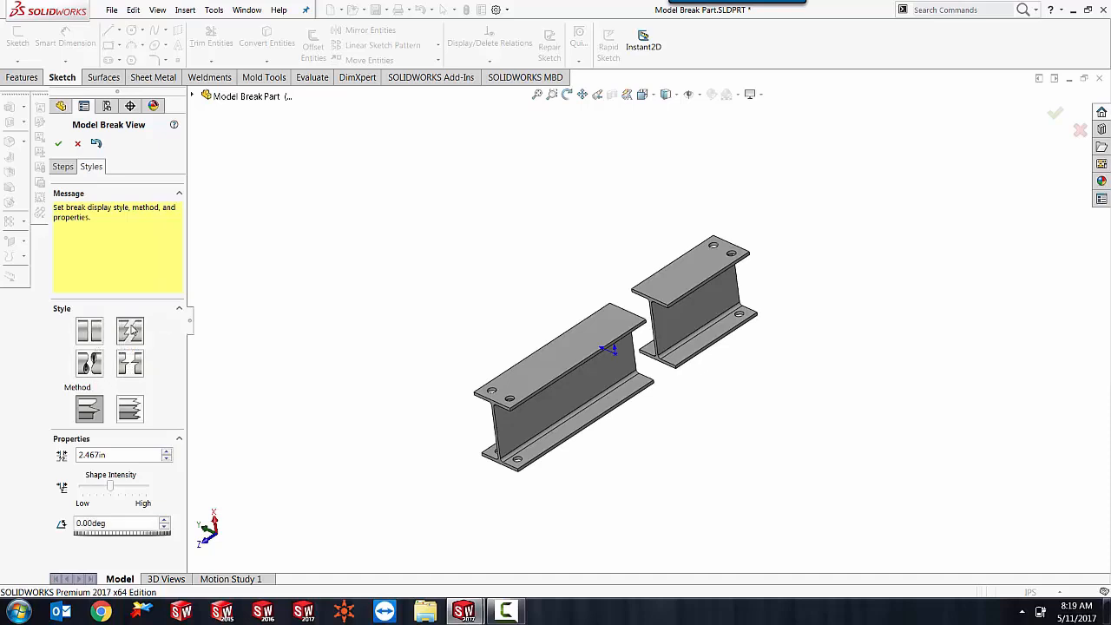
{"action": "left_click", "coordinate": [129, 330]}
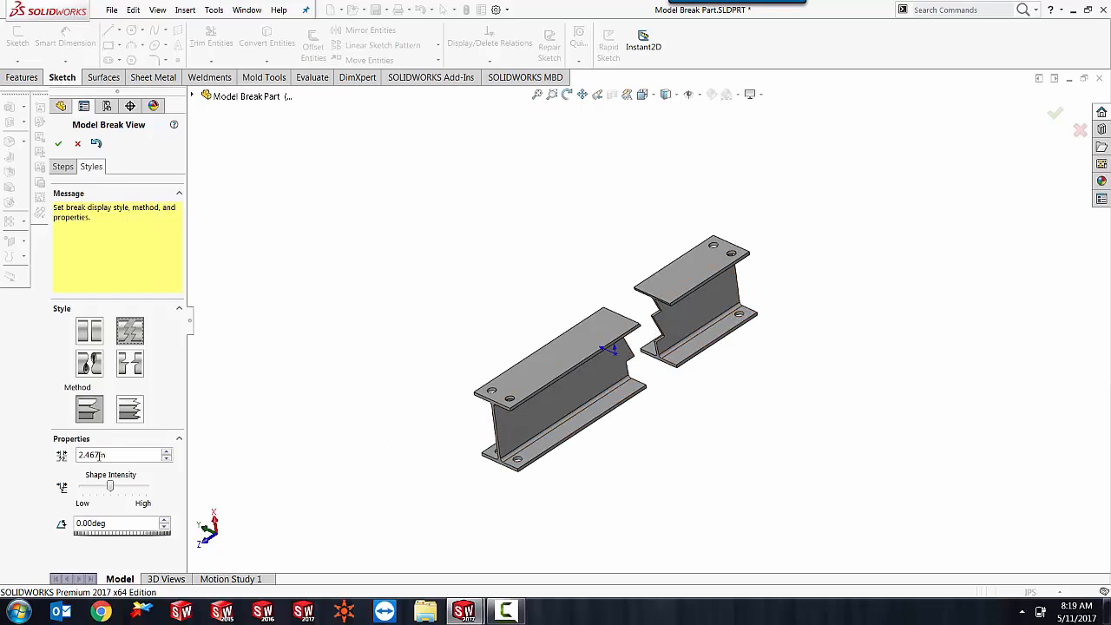
{"action": "triple_click", "coordinate": [121, 454]}
{"action": "type", "text": "3.000"}
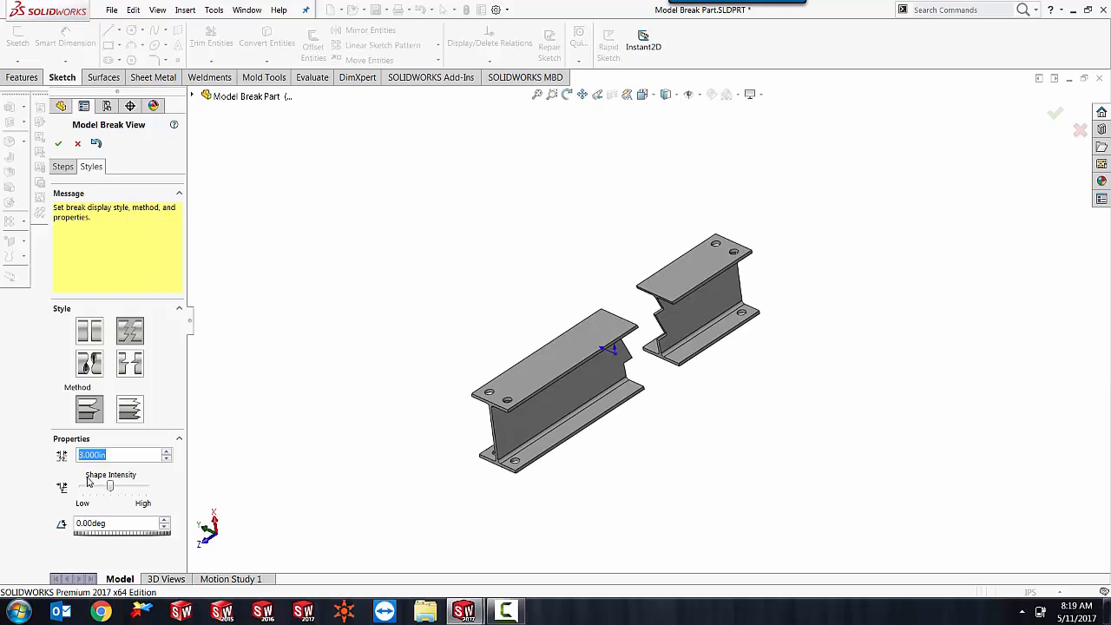
{"action": "mouse_move", "coordinate": [113, 486]}
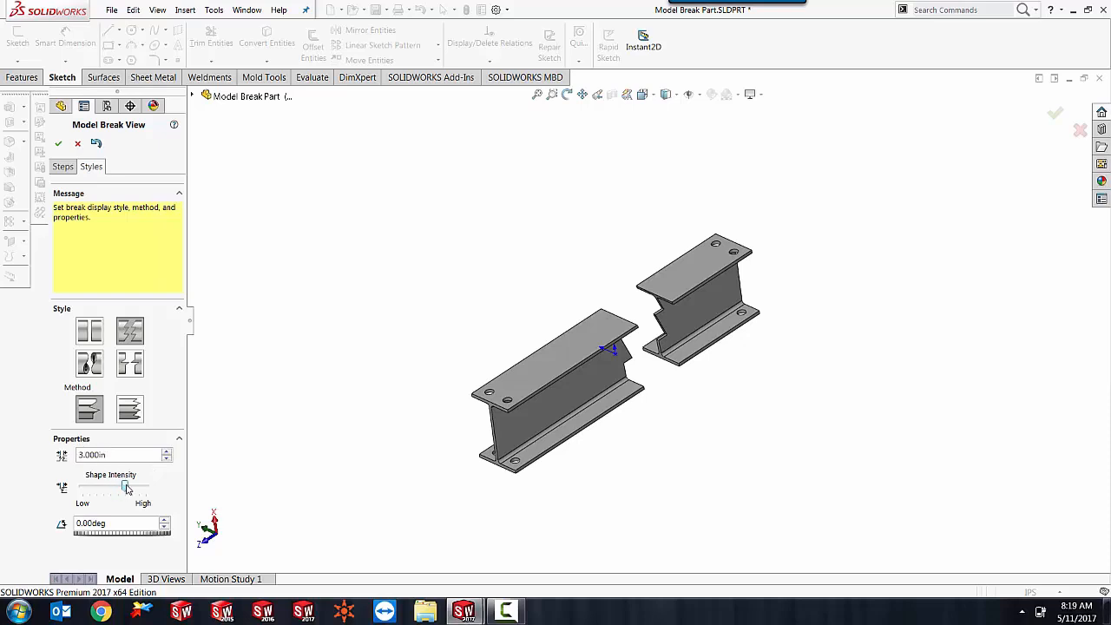
{"action": "left_click_drag", "start_coordinate": [125, 489], "coordinate": [84, 486]}
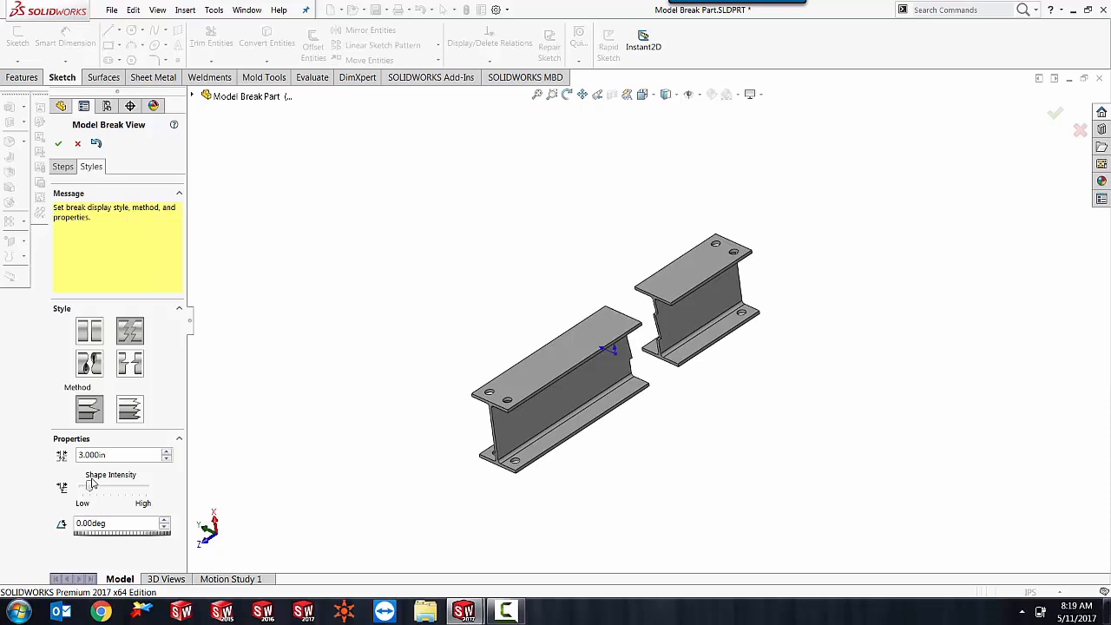
{"action": "left_click_drag", "start_coordinate": [90, 485], "coordinate": [101, 488]}
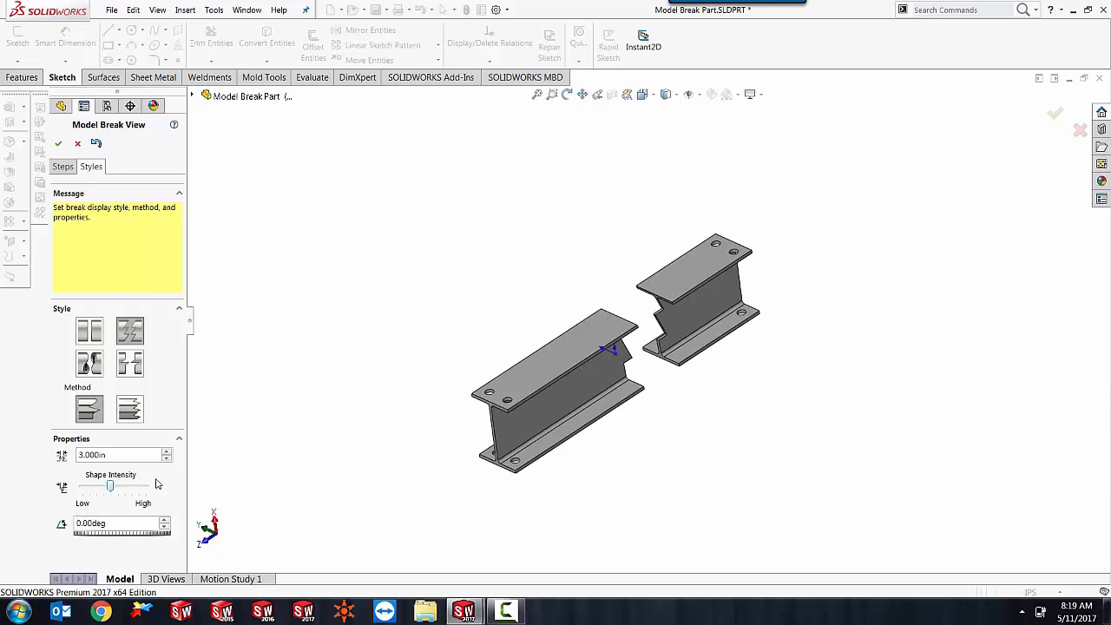
{"action": "mouse_move", "coordinate": [174, 234]}
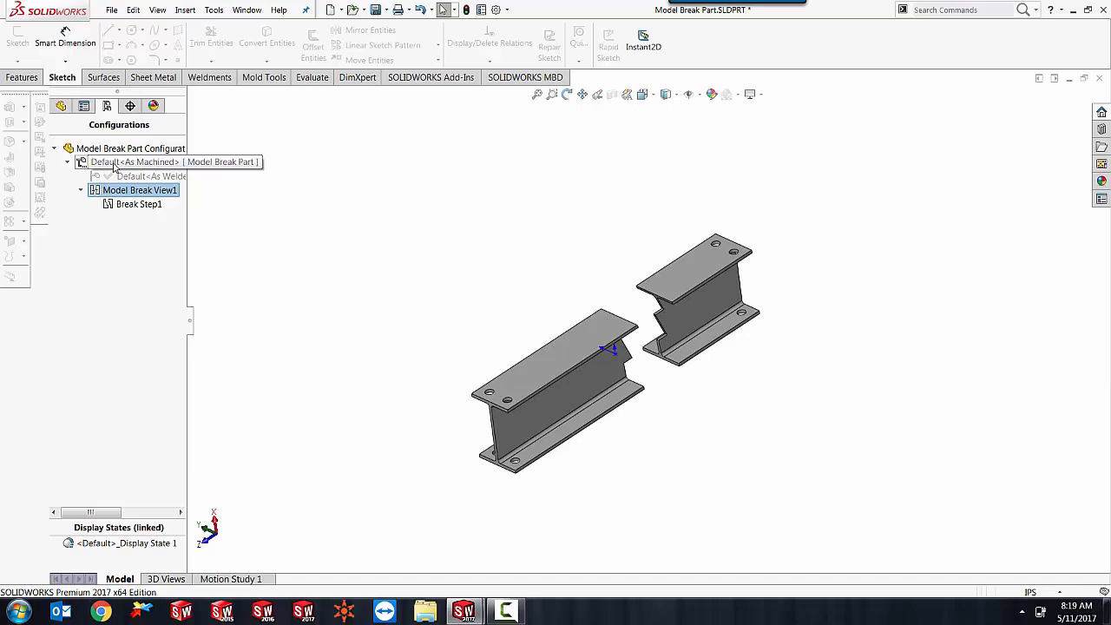
Hide Model Break View1 from the ConfigurationManager, then show it again
{"action": "right_click", "coordinate": [139, 190]}
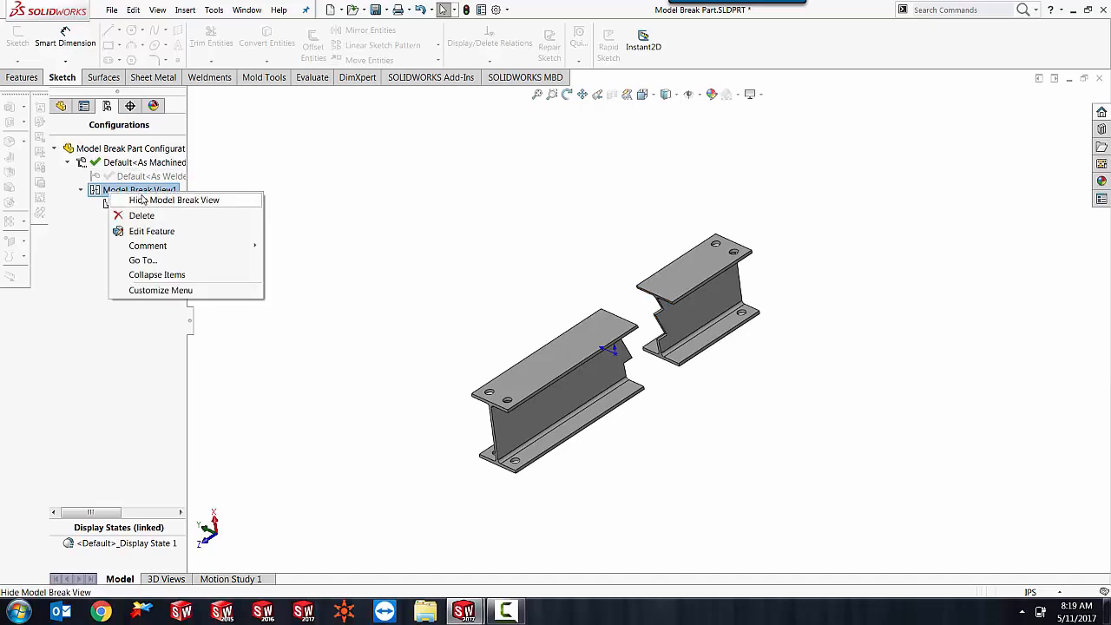
{"action": "left_click", "coordinate": [176, 200]}
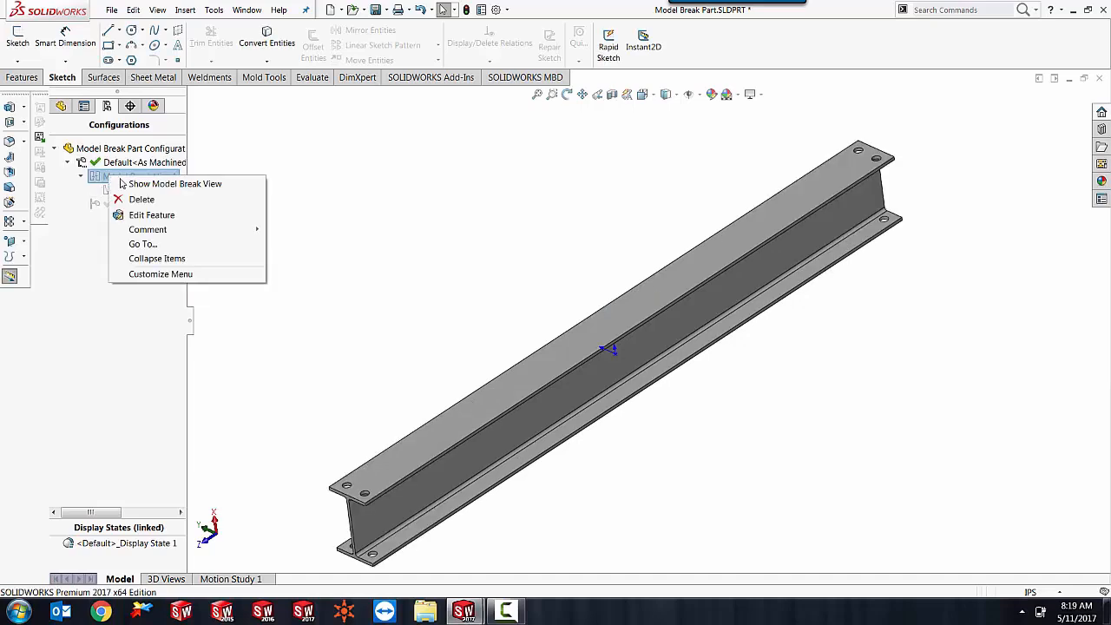
{"action": "left_click", "coordinate": [174, 183]}
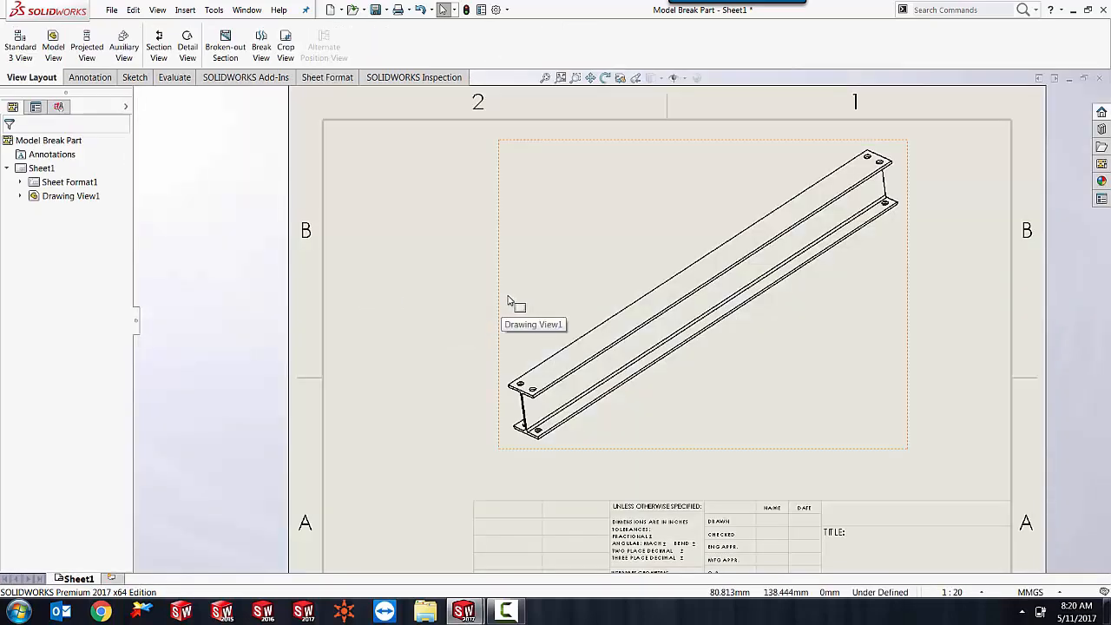
Show Drawing View1 in its model break state and drag it to the upper-right corner
{"action": "left_click", "coordinate": [703, 295]}
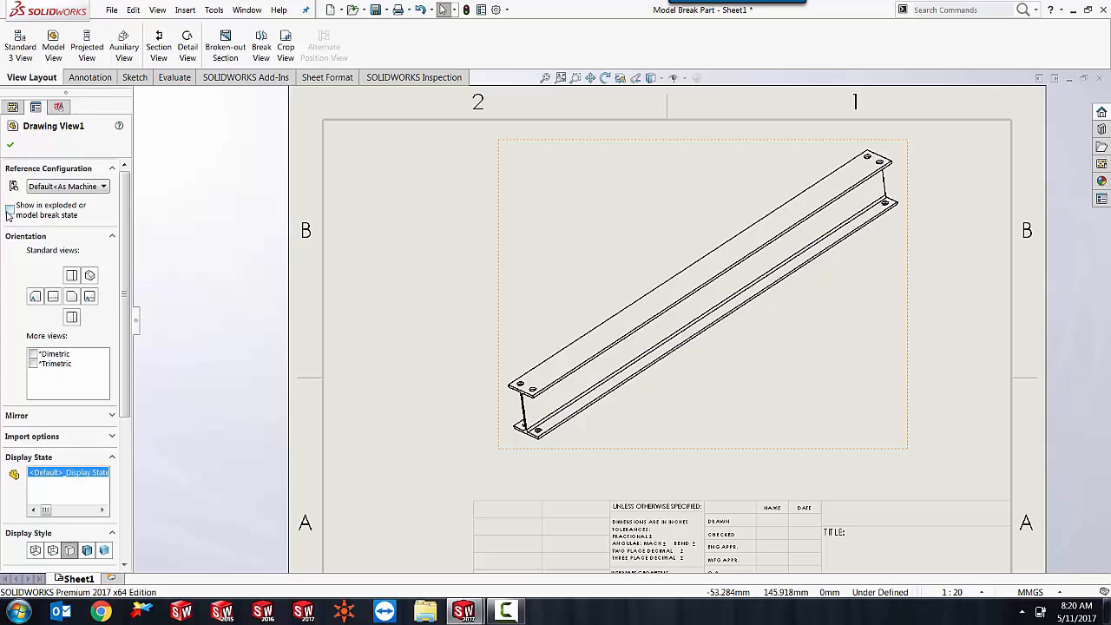
{"action": "left_click", "coordinate": [9, 209]}
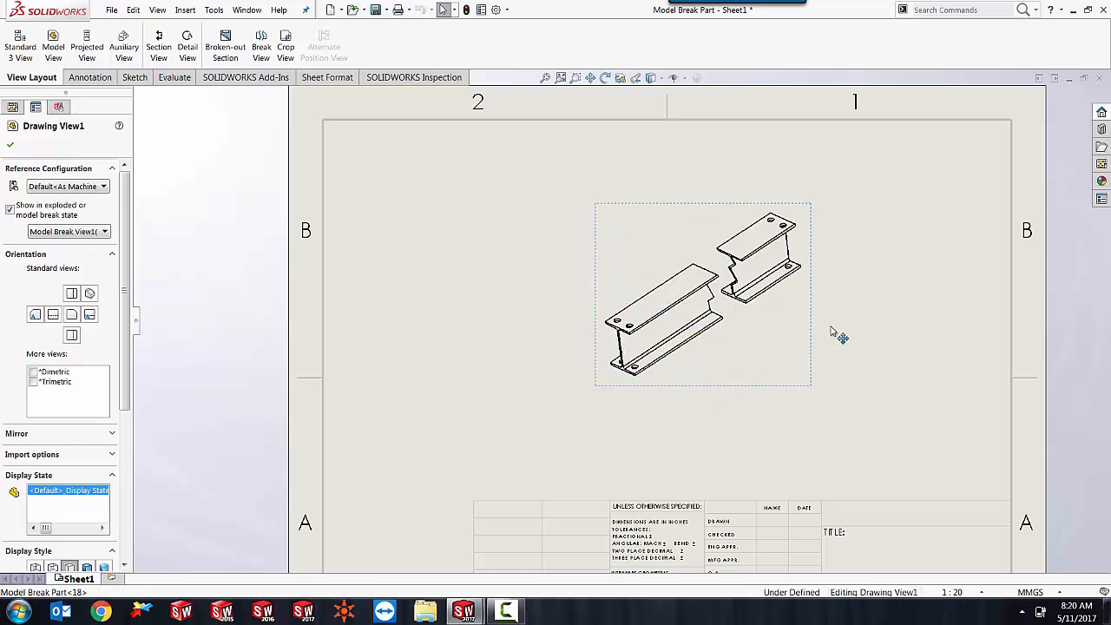
{"action": "left_click_drag", "start_coordinate": [703, 293], "coordinate": [891, 213]}
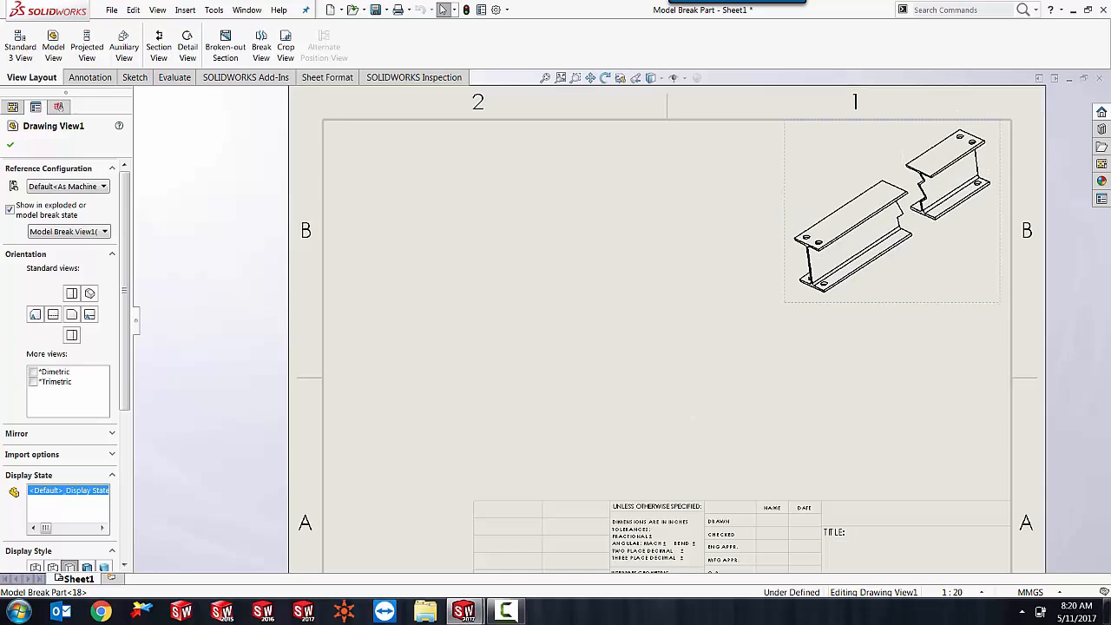